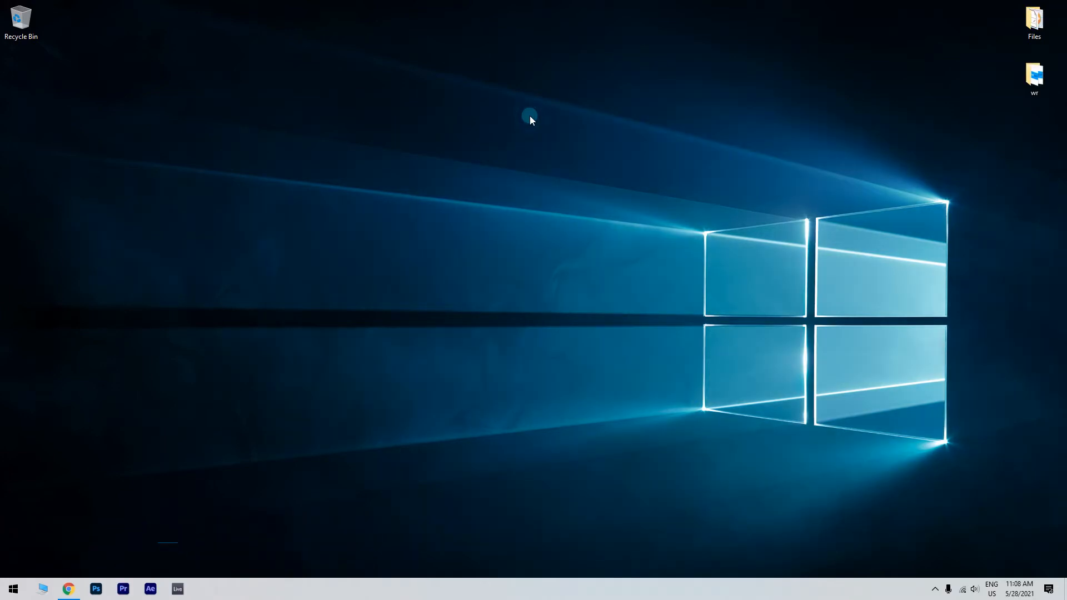
Step: Search the Start menu for "device manager"
left_click(12, 588)
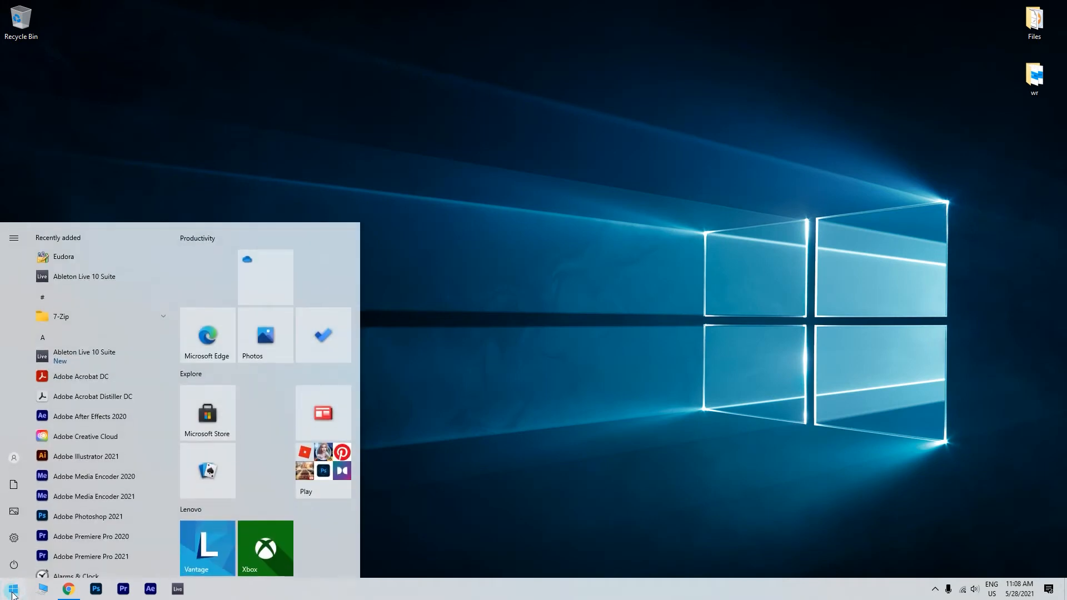
type("device manager")
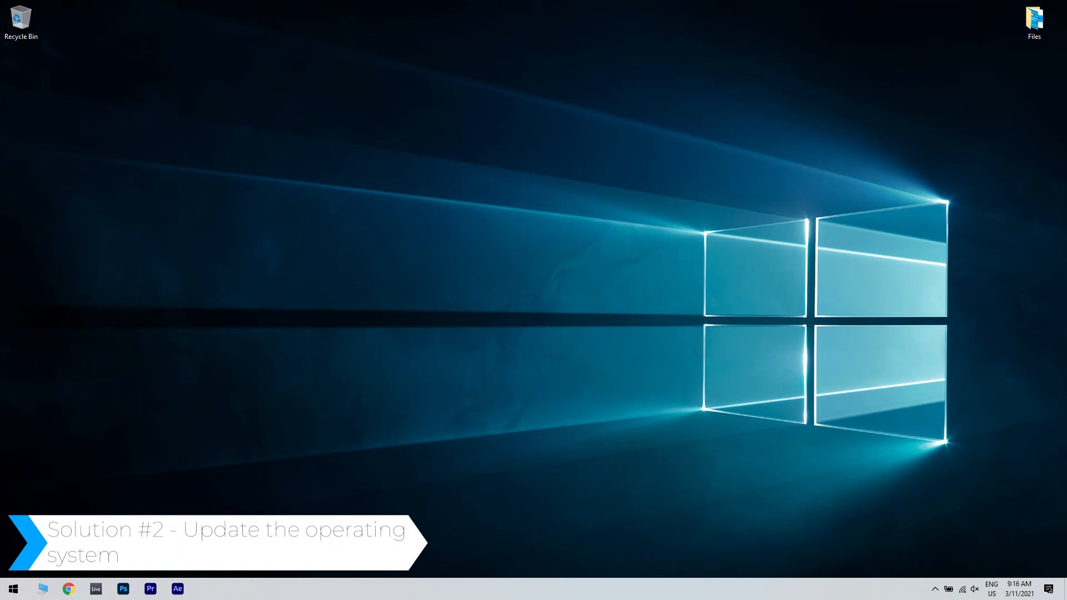
Step: Scroll the Start menu app list down toward Settings
left_click(11, 588)
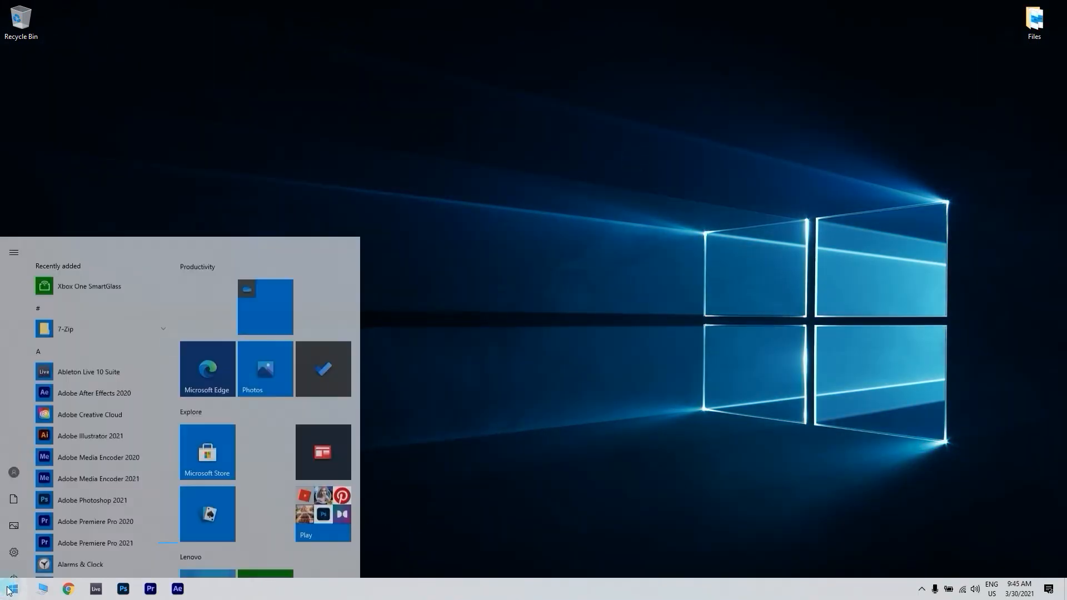
scroll("down", 3)
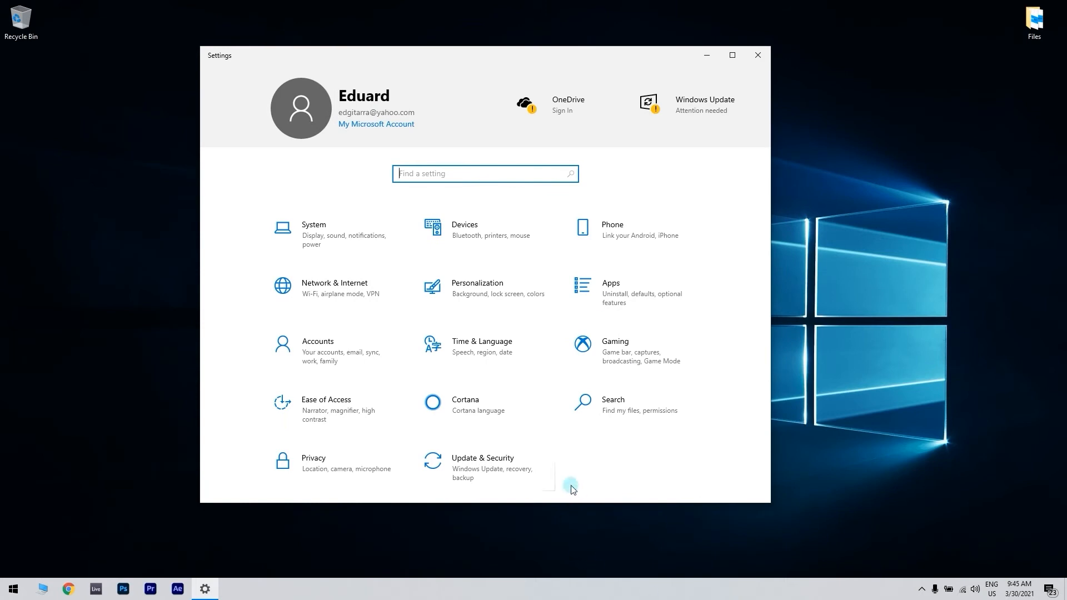
Step: Run Check for updates under Update & Security, confirming Windows is up to date
left_click(482, 467)
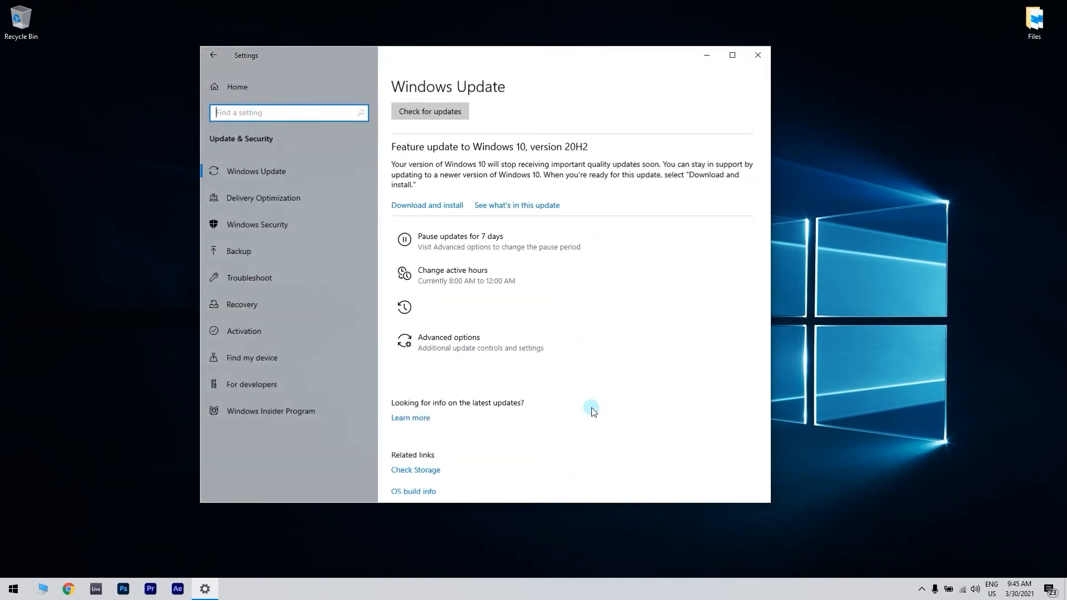
left_click(428, 111)
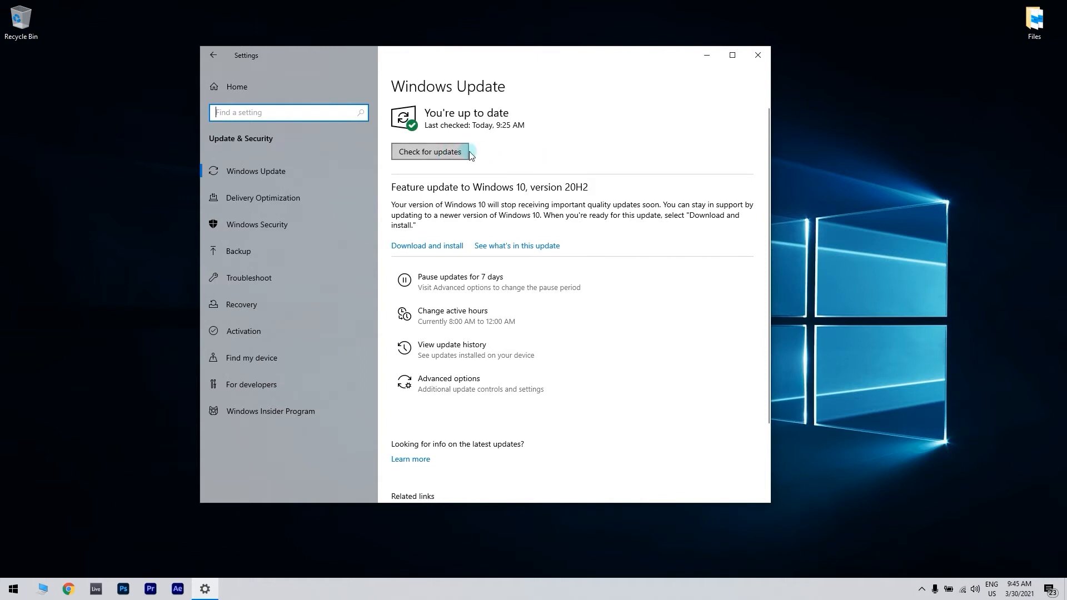
left_click(756, 55)
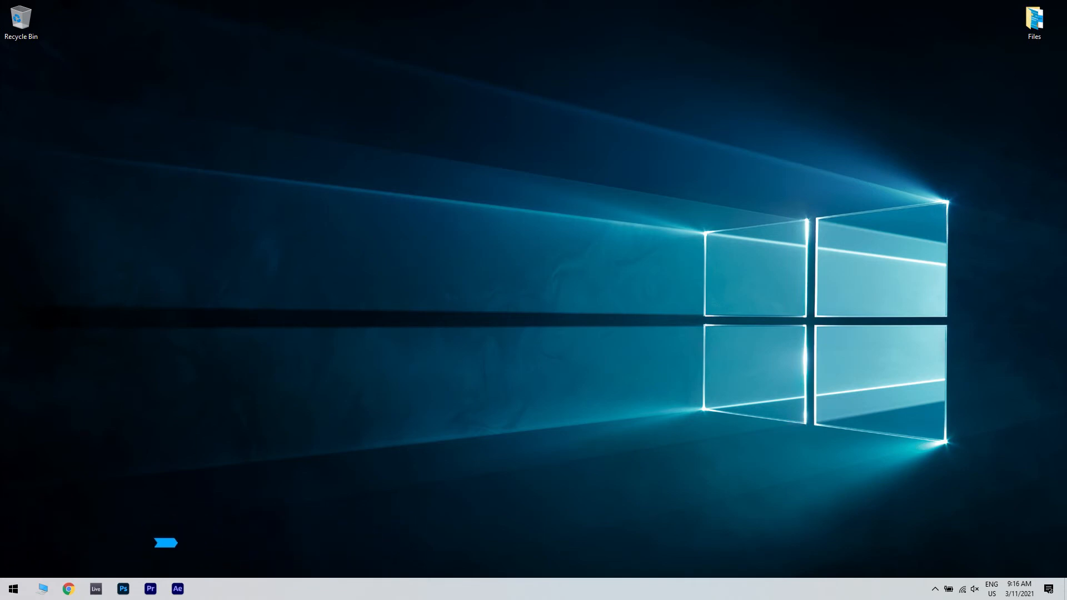
Step: Reopen Windows Settings from Start and go to Update & Security
left_click(12, 588)
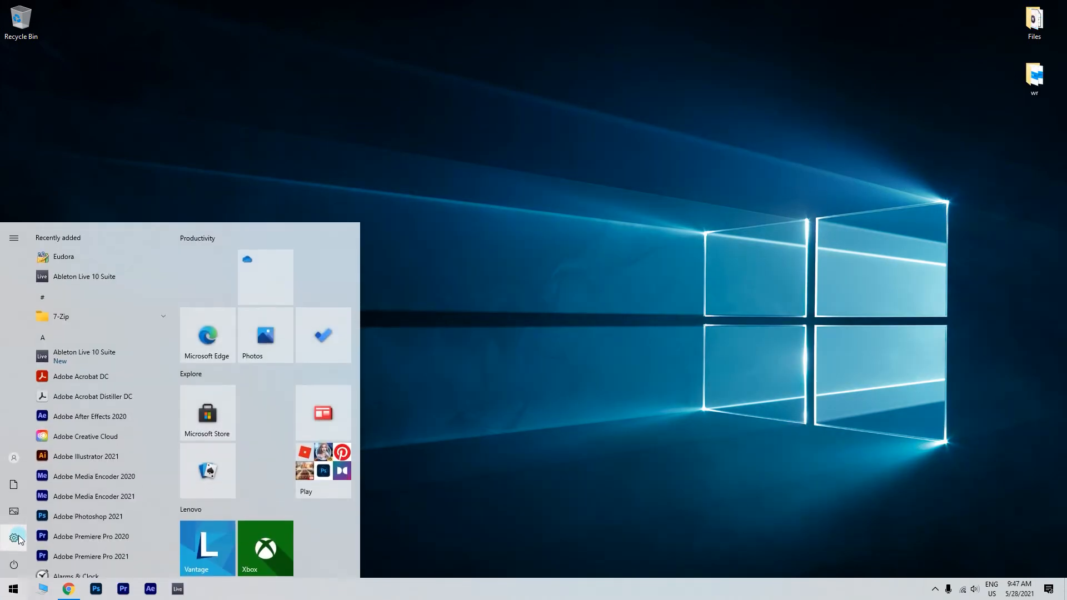
left_click(13, 538)
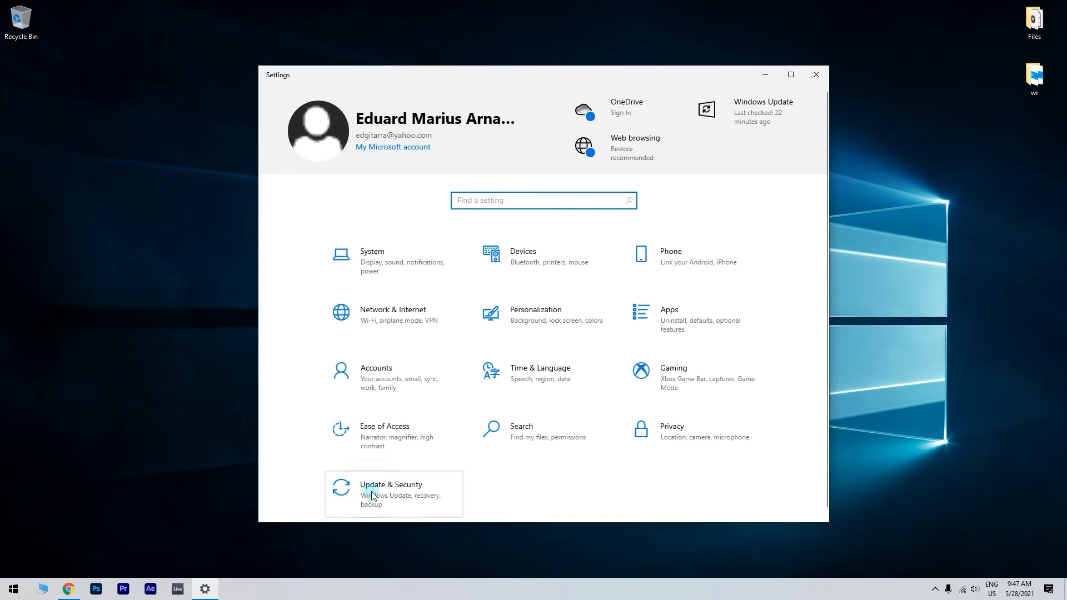
left_click(391, 489)
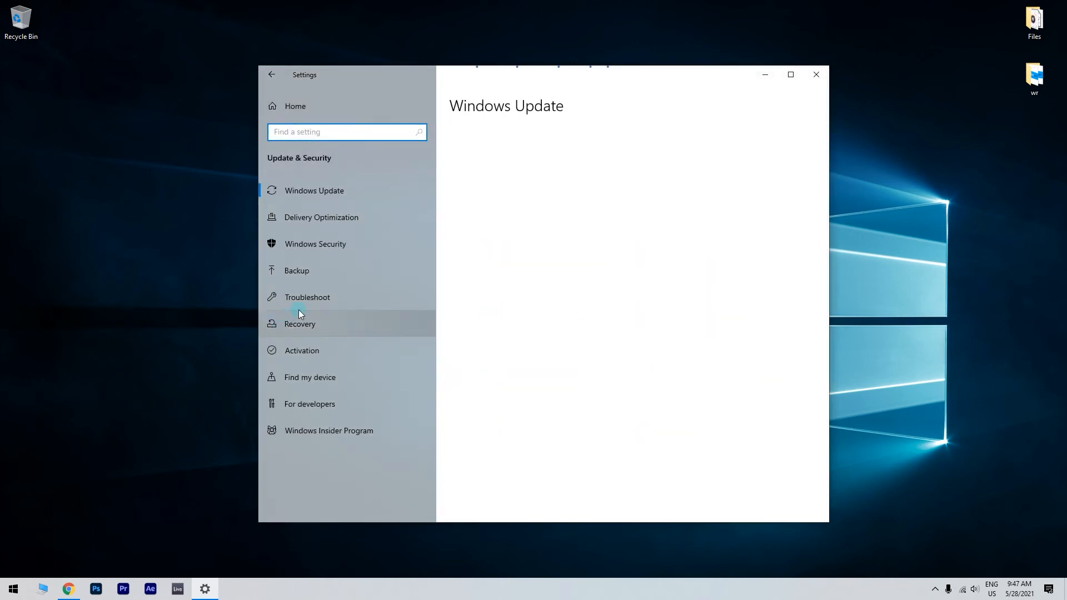
Step: View the Troubleshoot page in Update & Security, which lists no recommended troubleshooters
left_click(307, 297)
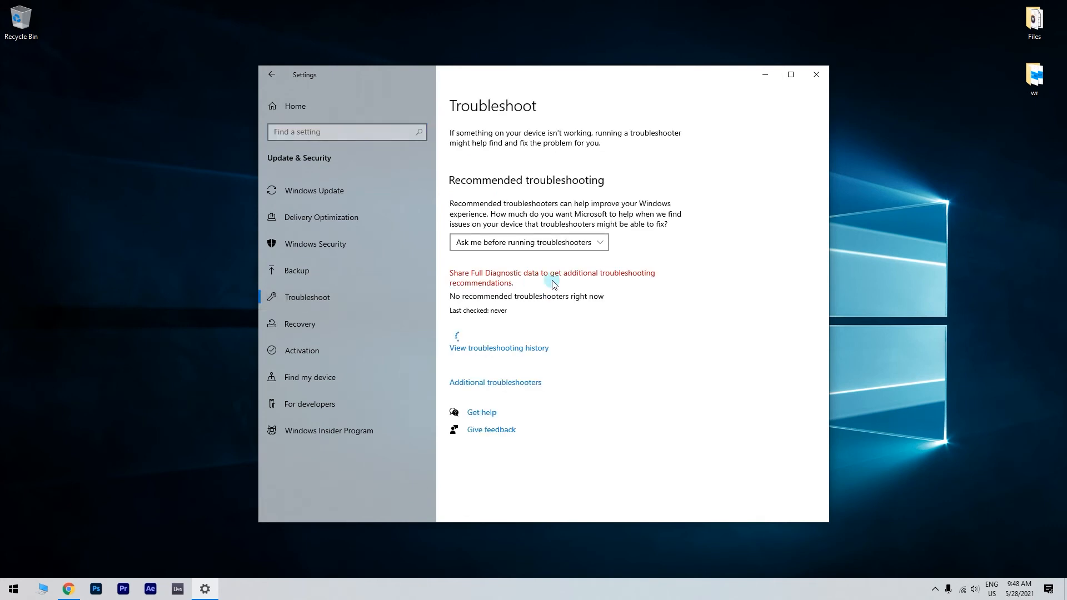
left_click(495, 382)
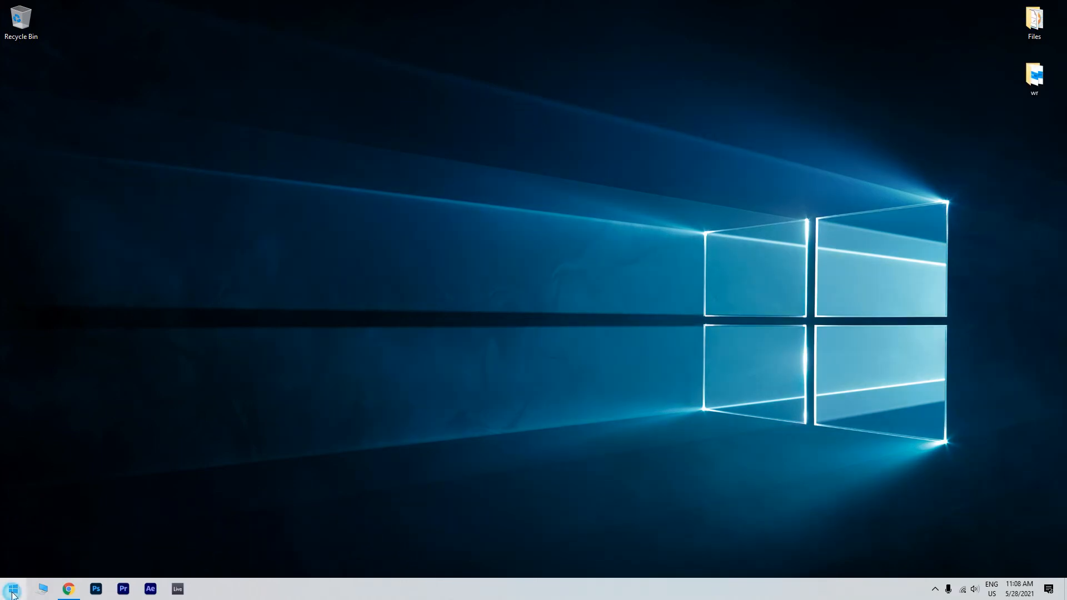
Step: Search for "device manager" and launch Device Manager
type("device manager")
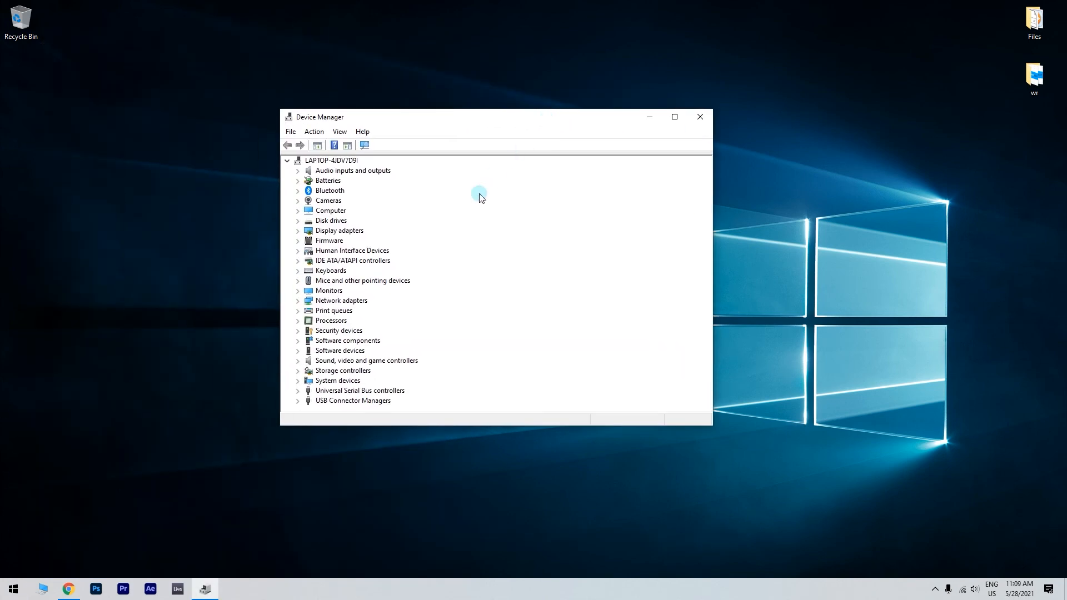
Step: Show Intel(R) UHD Graphics driver details: Intel Corporation, version 27.20.100.8729
left_click(298, 230)
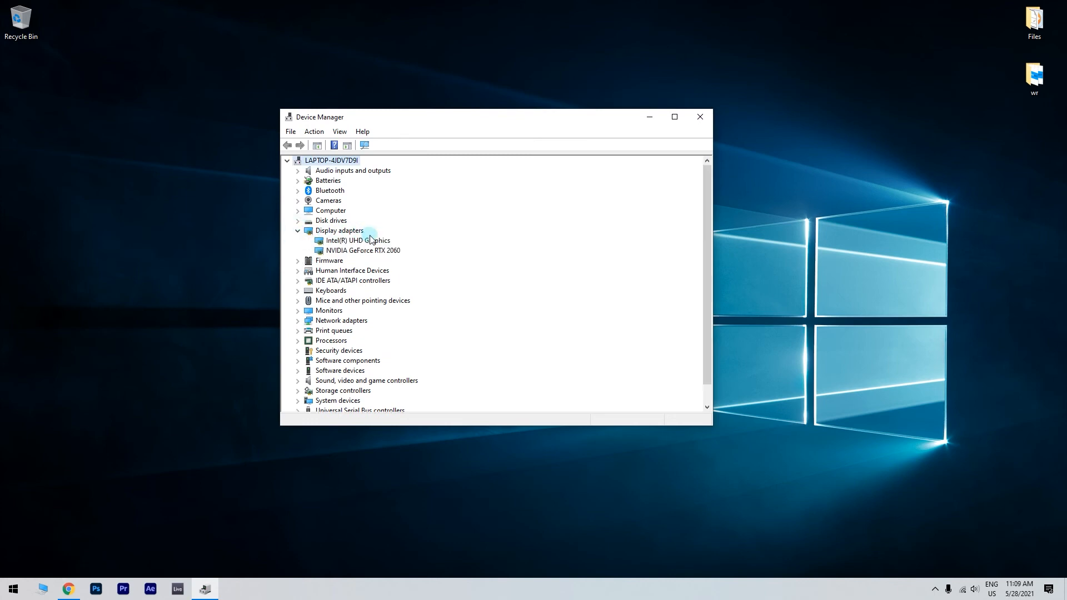
double_click(357, 240)
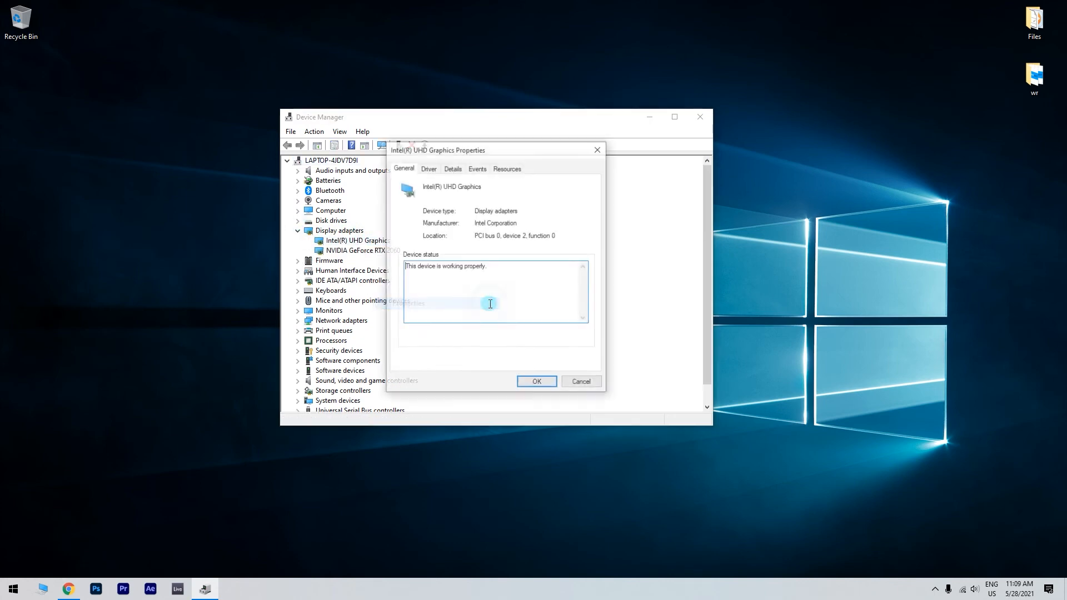
left_click(428, 168)
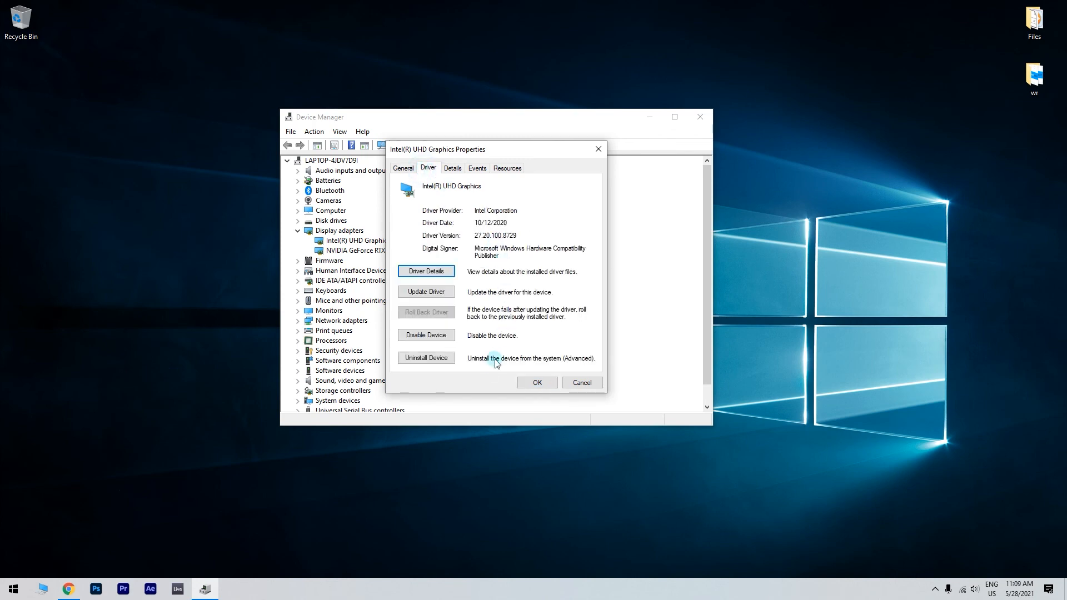